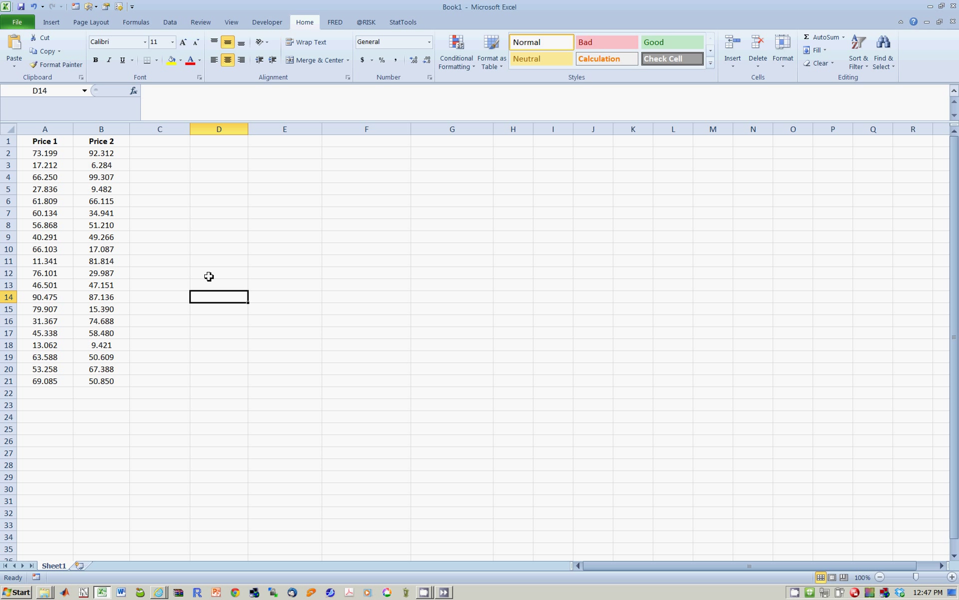
pyautogui.moveTo(231, 396)
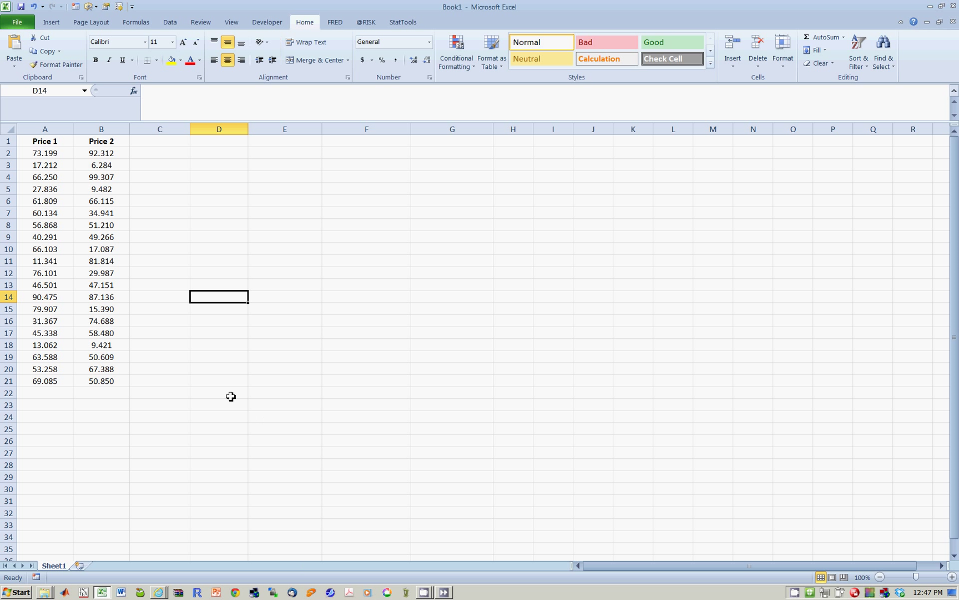
pyautogui.moveTo(236, 366)
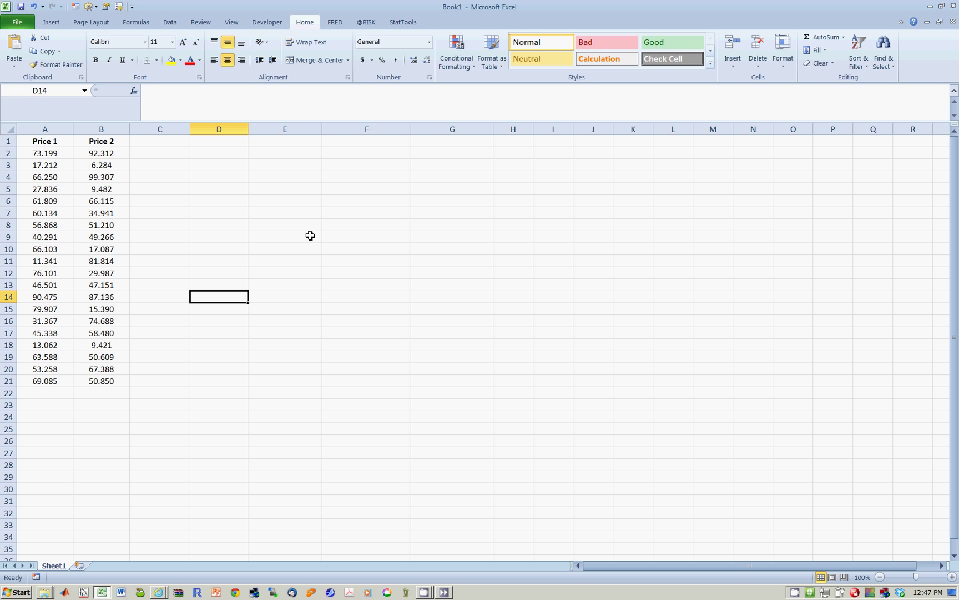
pyautogui.moveTo(326, 232)
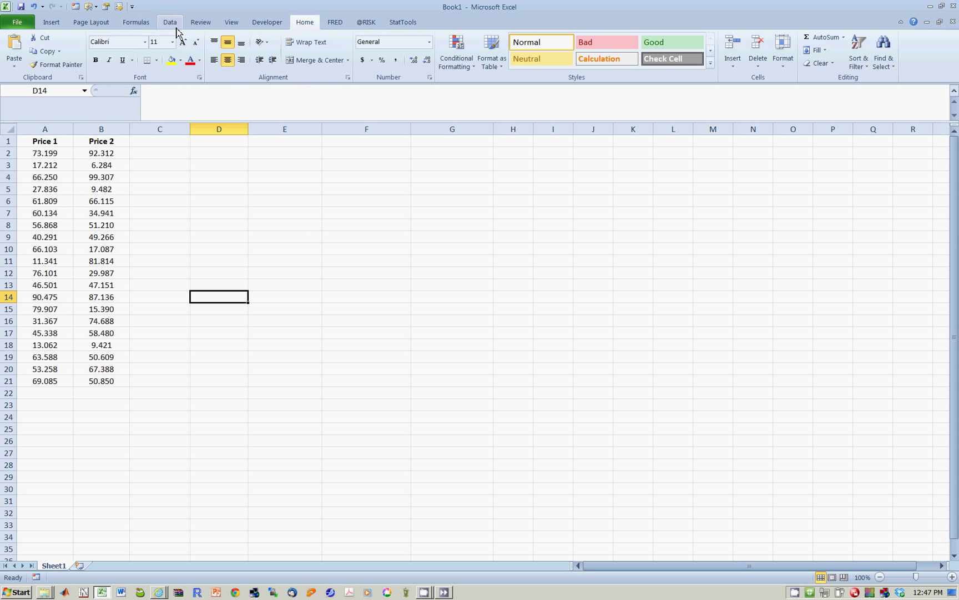
# Step: Launch the Descriptive Statistics tool from the Data Analysis list on the Data tab
pyautogui.click(169, 22)
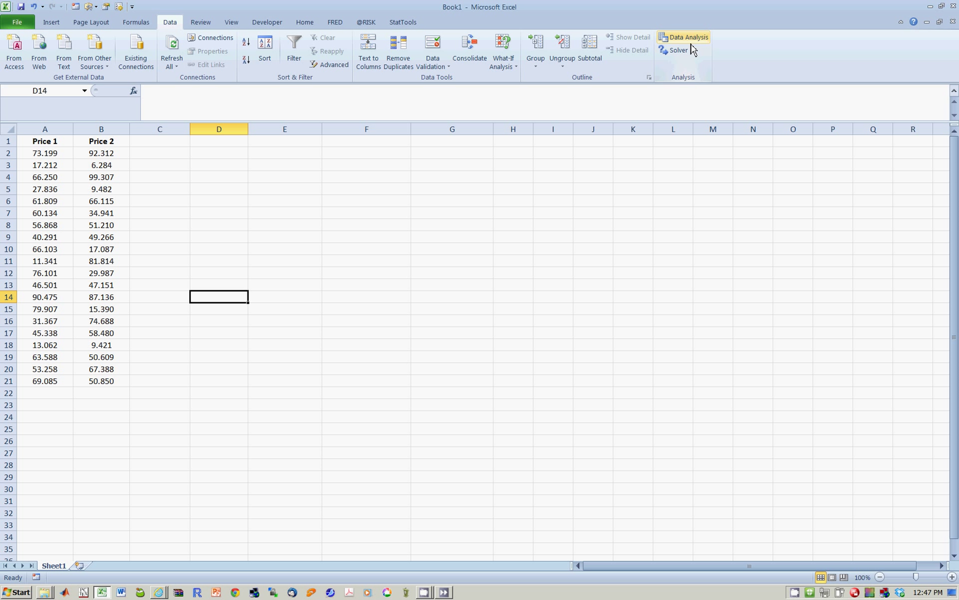
pyautogui.click(688, 37)
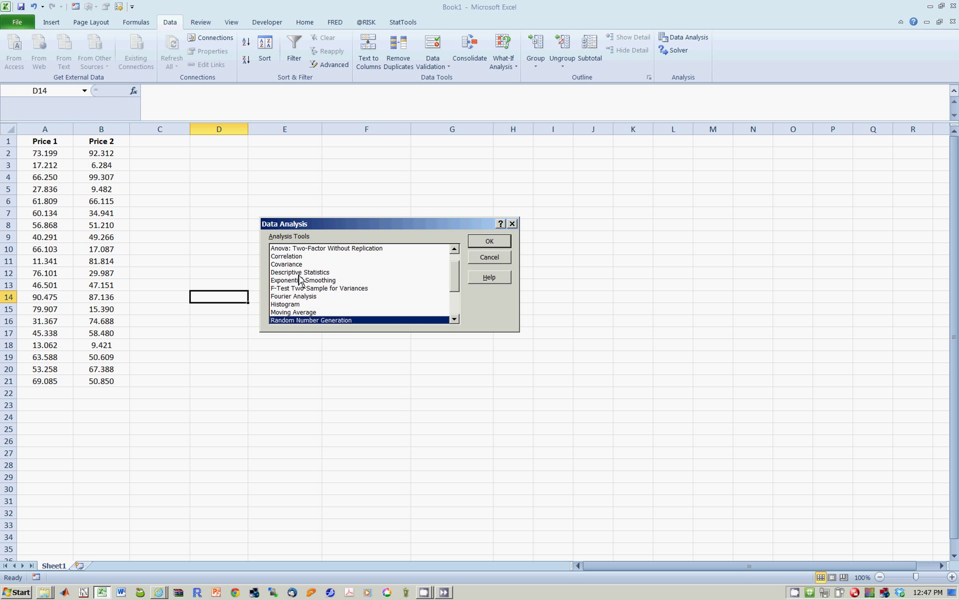
pyautogui.click(300, 272)
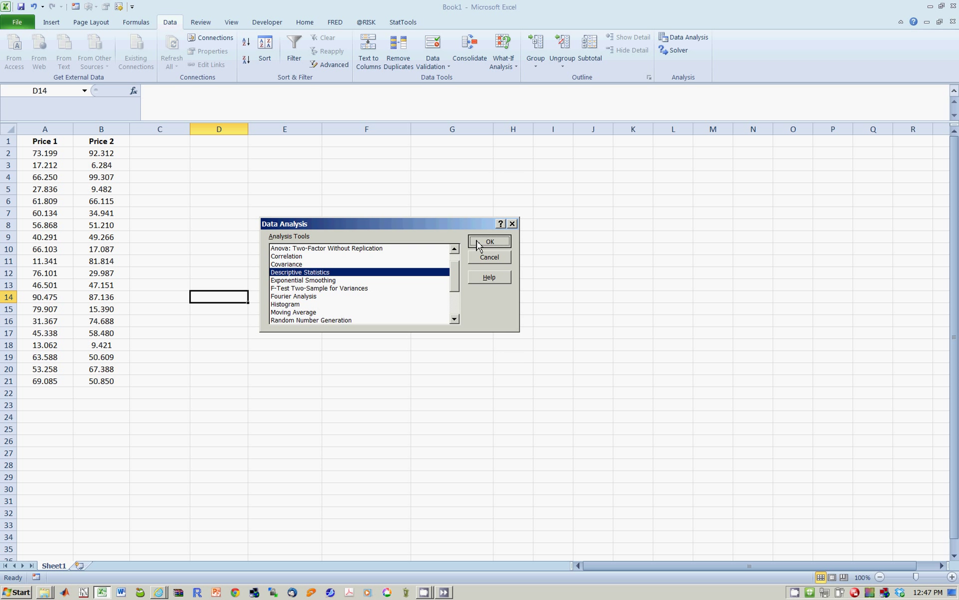
pyautogui.click(490, 241)
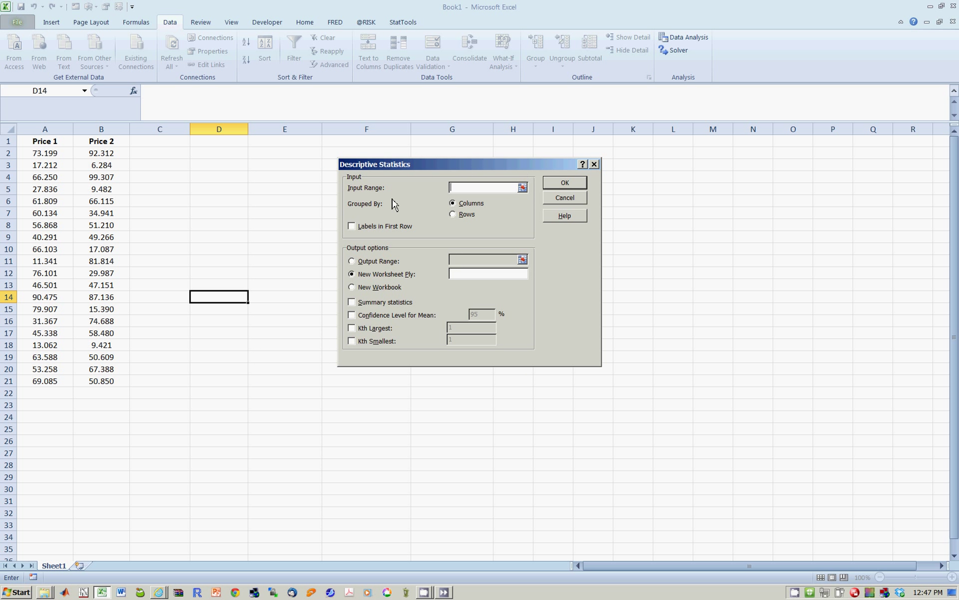
# Step: Select A1:B21 (Price 1 and Price 2) as the input range with labels in the first row
pyautogui.click(45, 141)
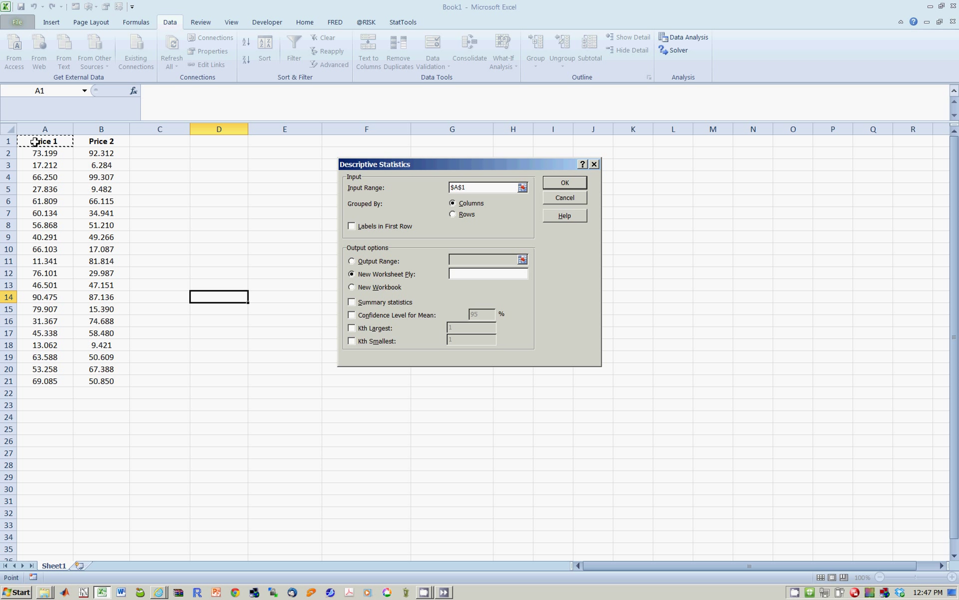
pyautogui.moveTo(44, 142); pyautogui.dragTo(102, 141)
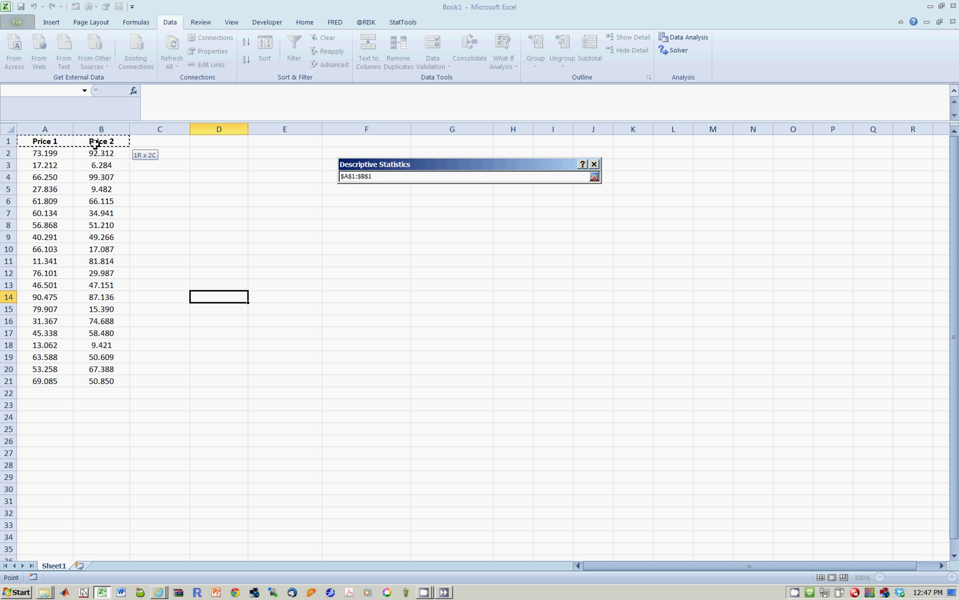
pyautogui.moveTo(45, 141); pyautogui.dragTo(101, 380)
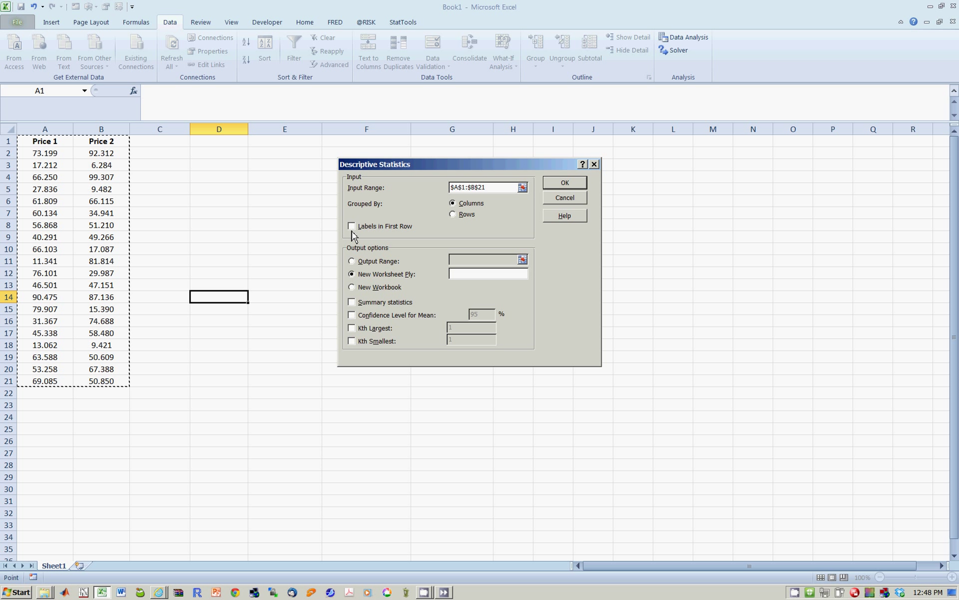
pyautogui.click(351, 226)
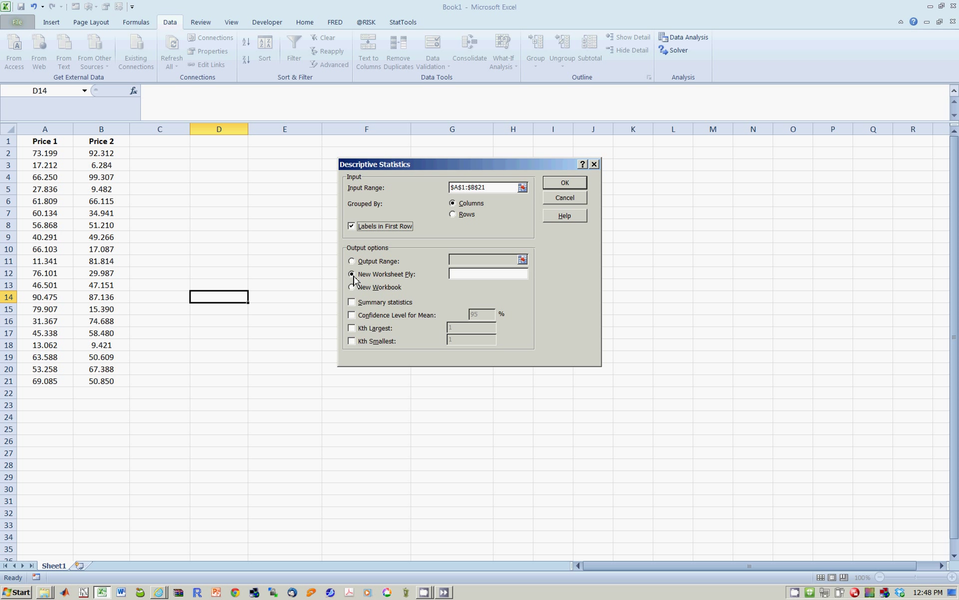
# Step: Output summary statistics to range D1 on the current sheet and run the analysis
pyautogui.click(351, 261)
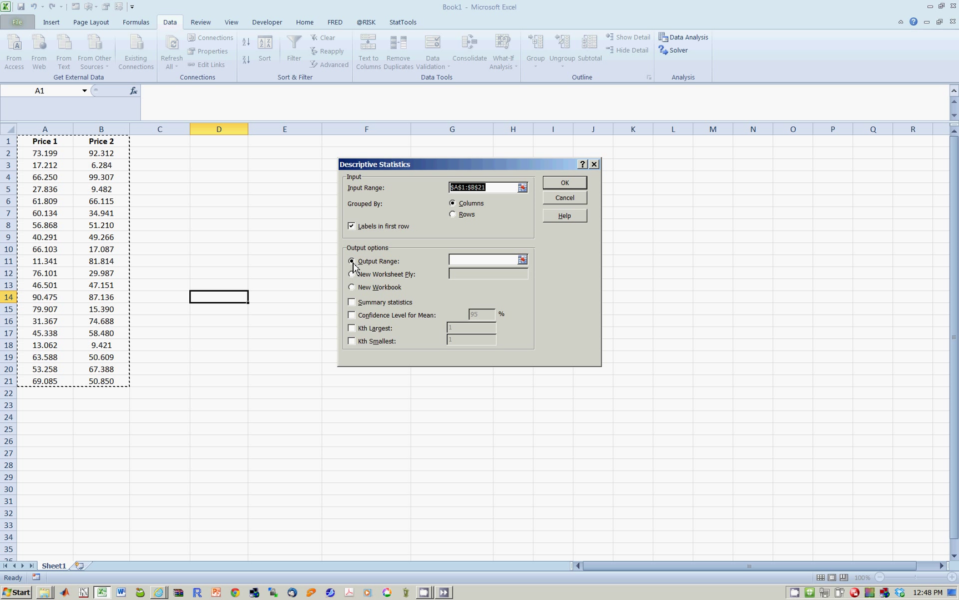
pyautogui.click(352, 261)
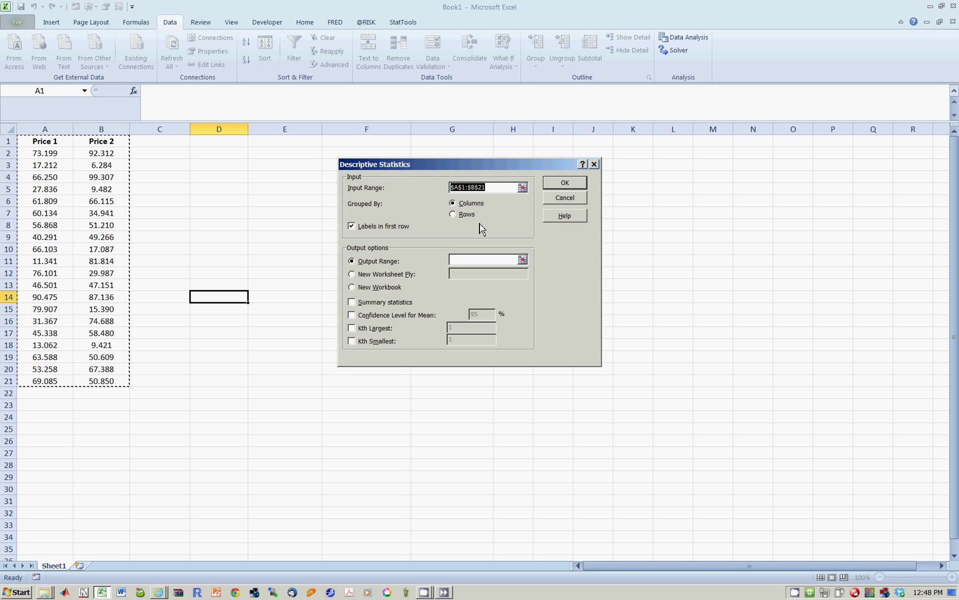
pyautogui.click(483, 260)
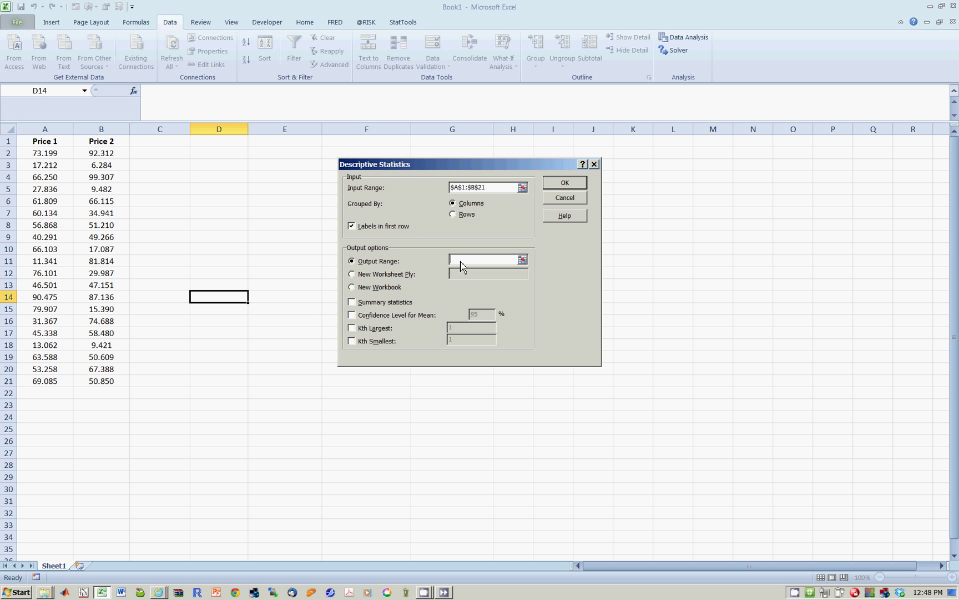
pyautogui.moveTo(371, 335)
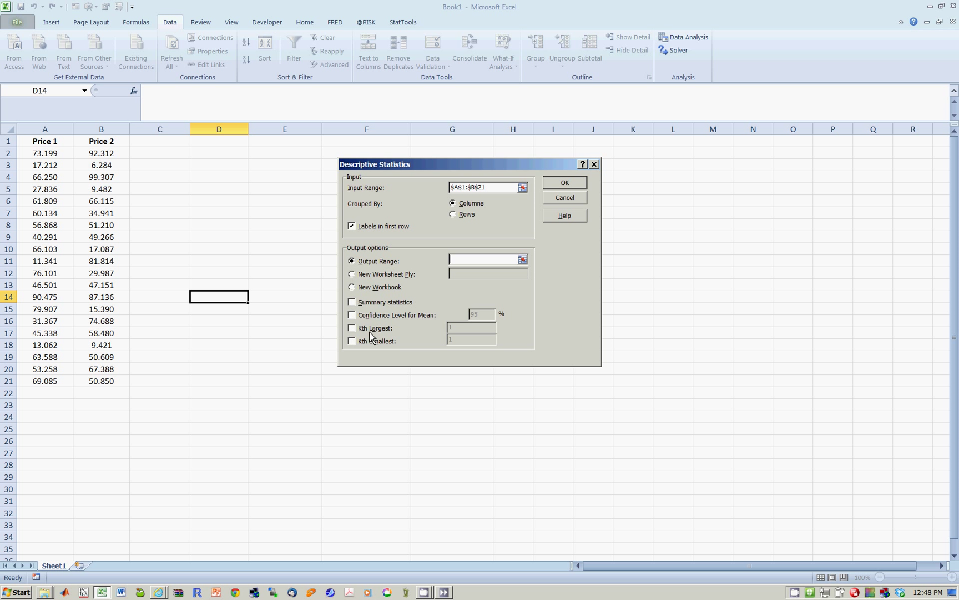
pyautogui.moveTo(214, 144)
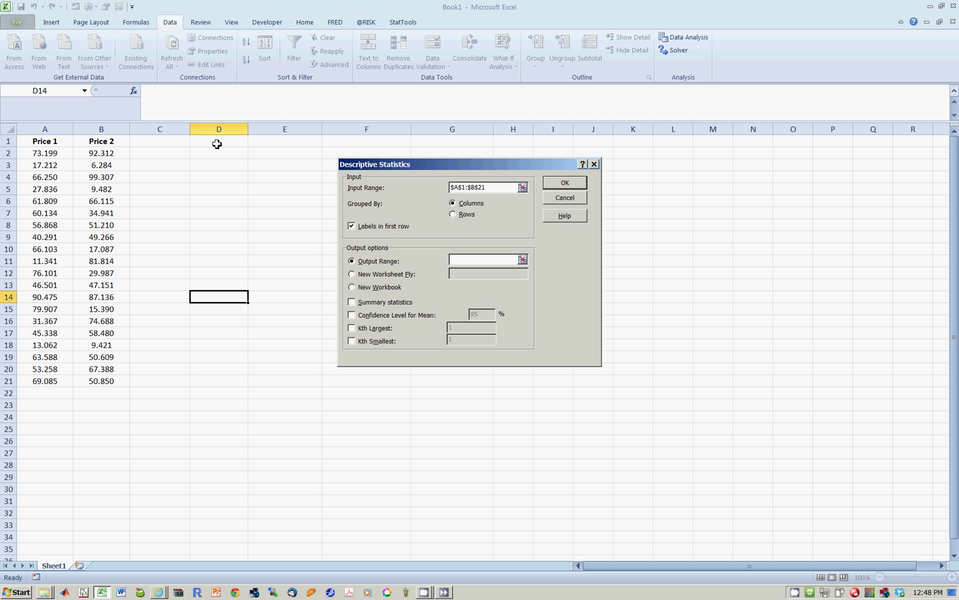
pyautogui.click(219, 141)
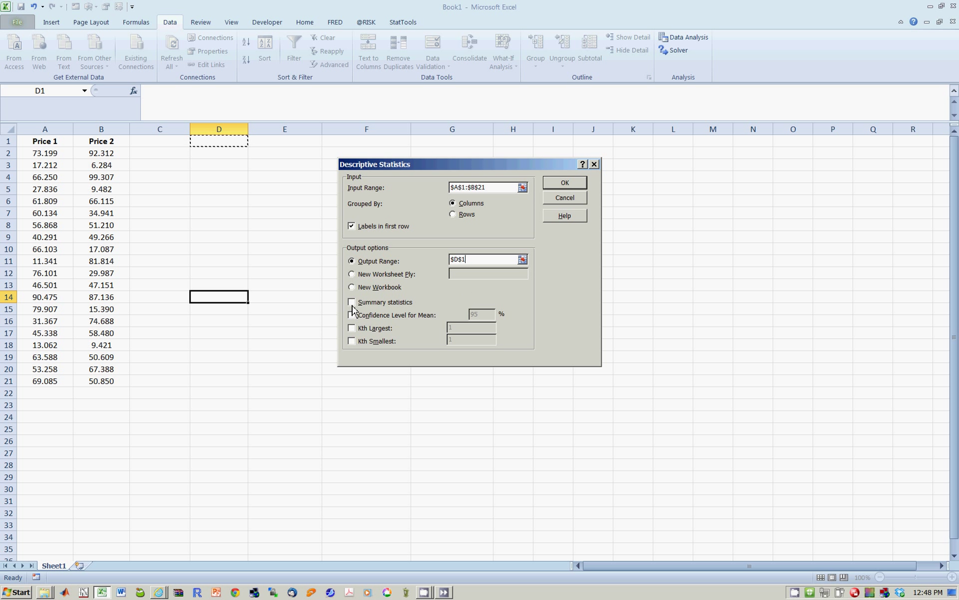
pyautogui.click(351, 302)
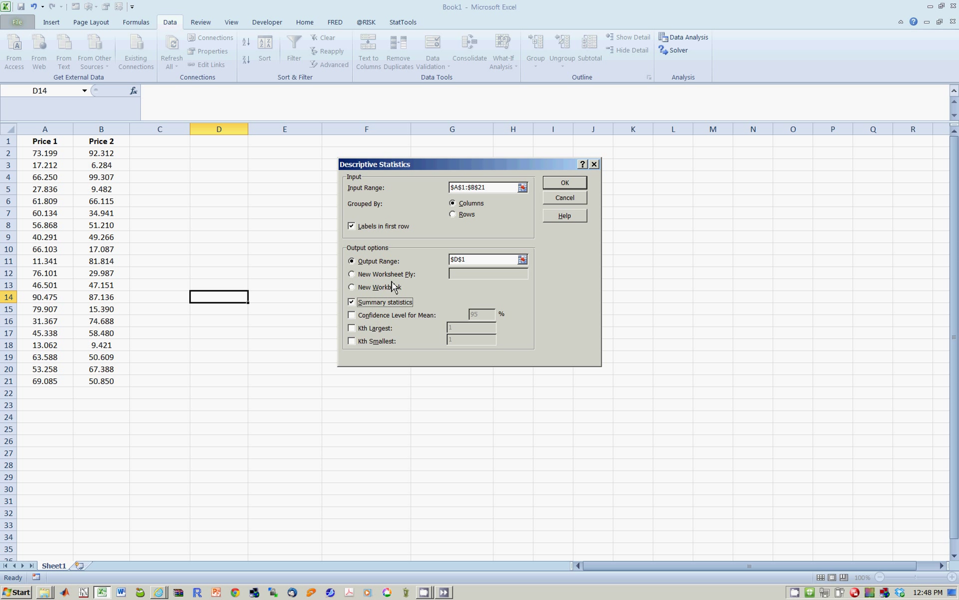
pyautogui.click(565, 182)
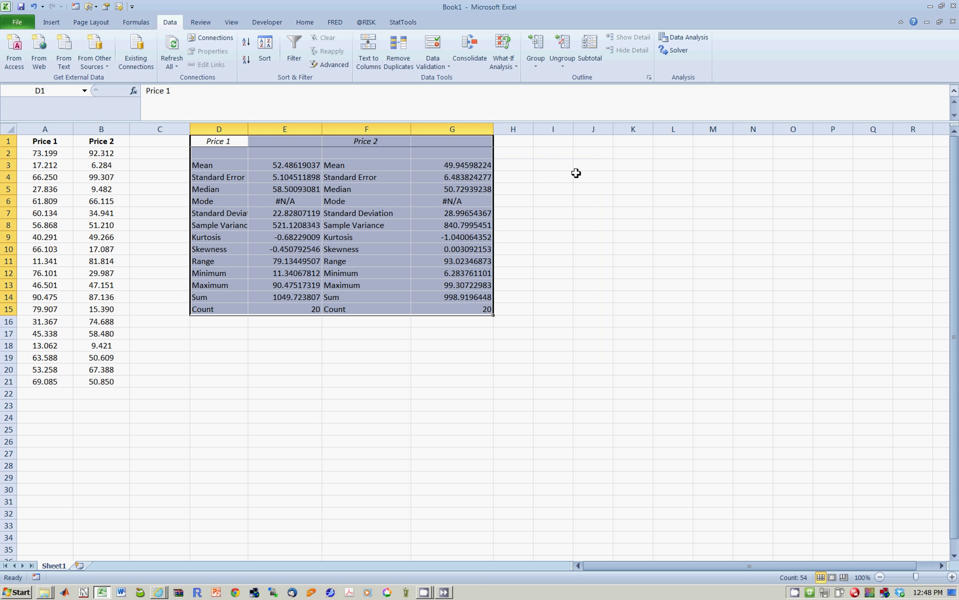
pyautogui.click(553, 236)
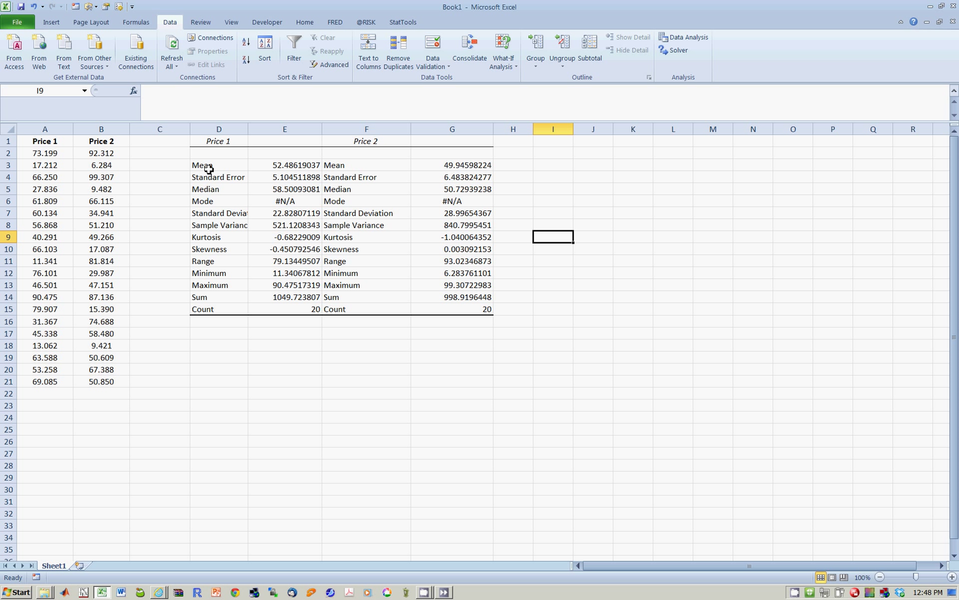
pyautogui.moveTo(213, 201)
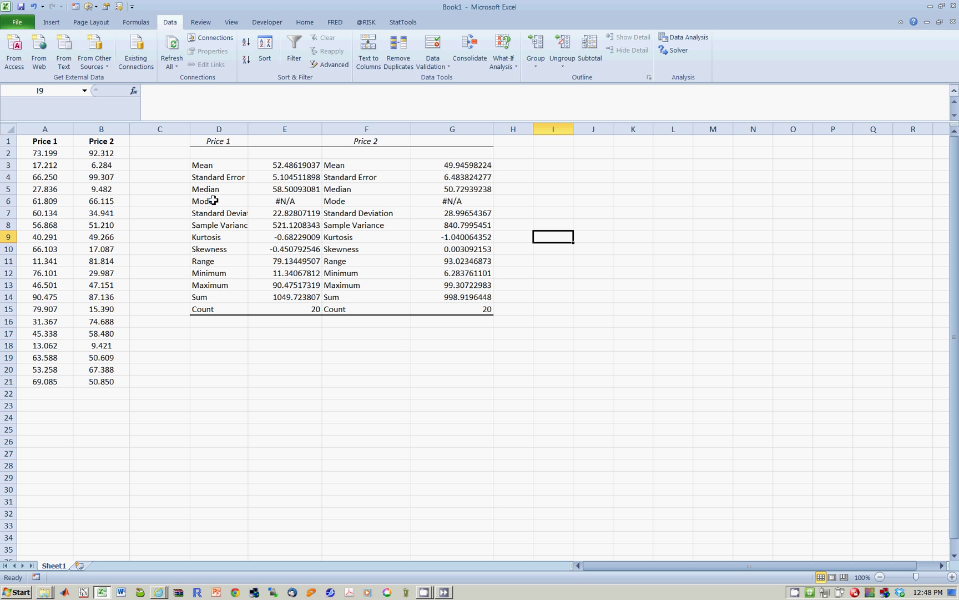
pyautogui.moveTo(248, 234)
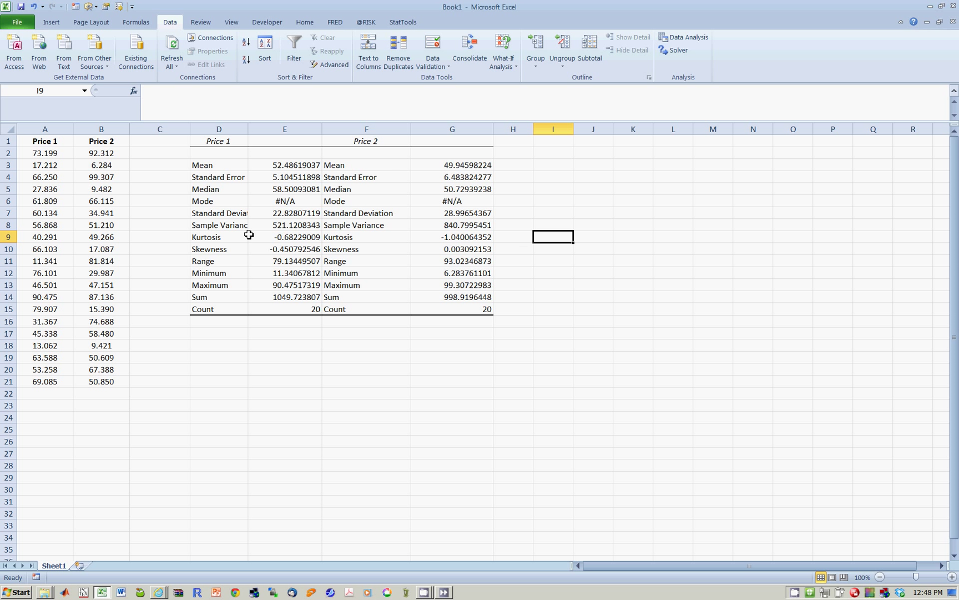